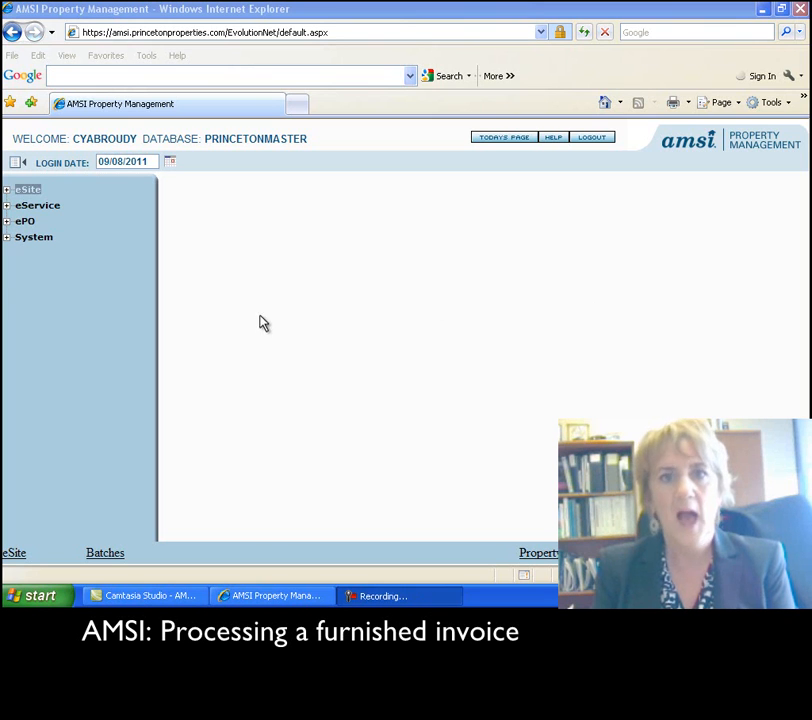
mouse_move(328, 300)
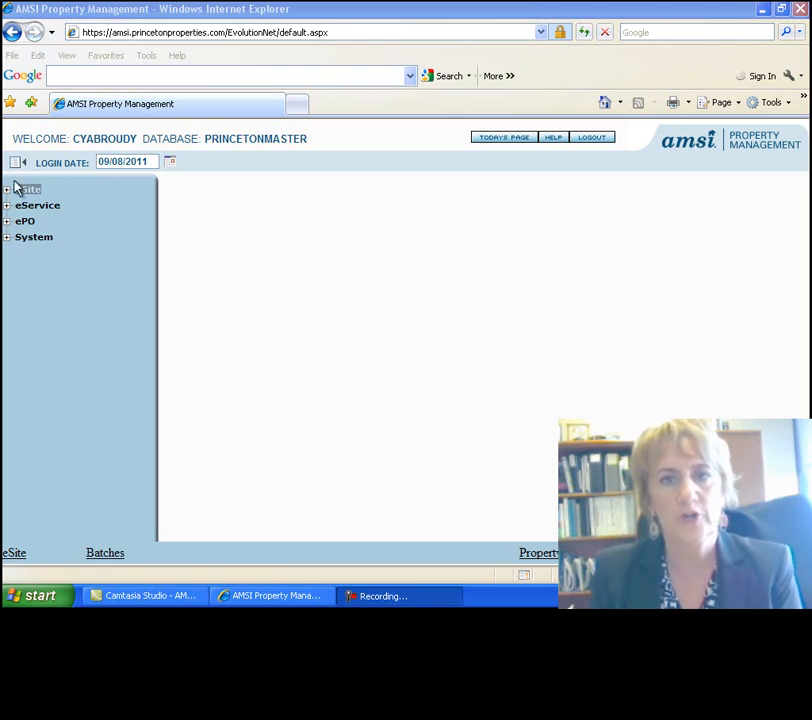
Reach Princeton Invoices through the eSite > Processing navigation to show the Print Invoice Report form.
click(28, 188)
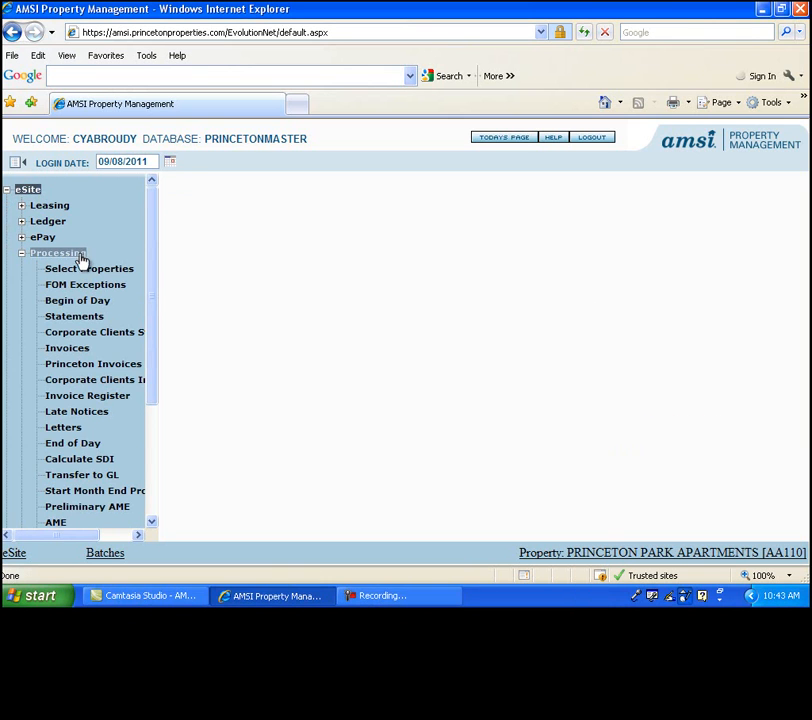
click(58, 252)
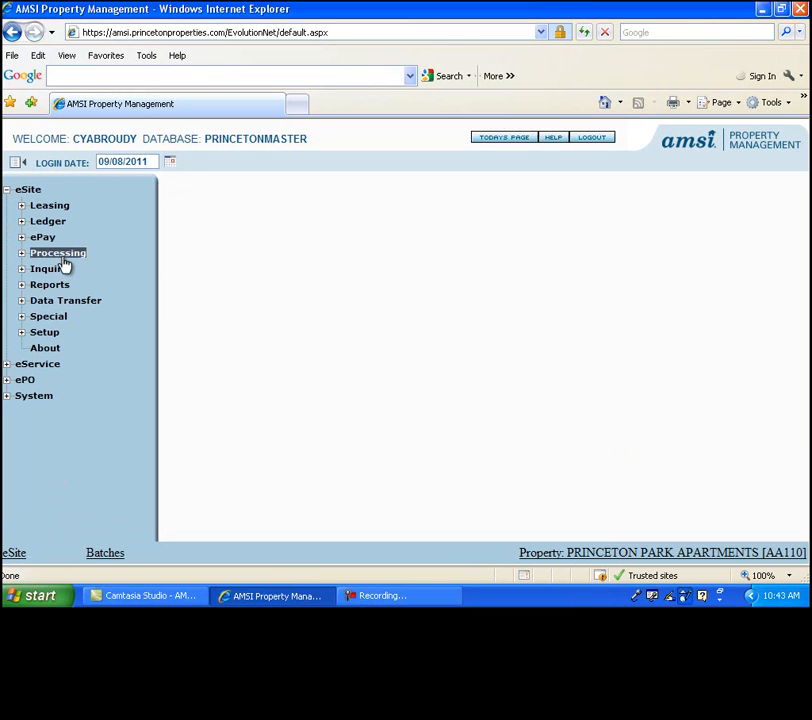
click(92, 364)
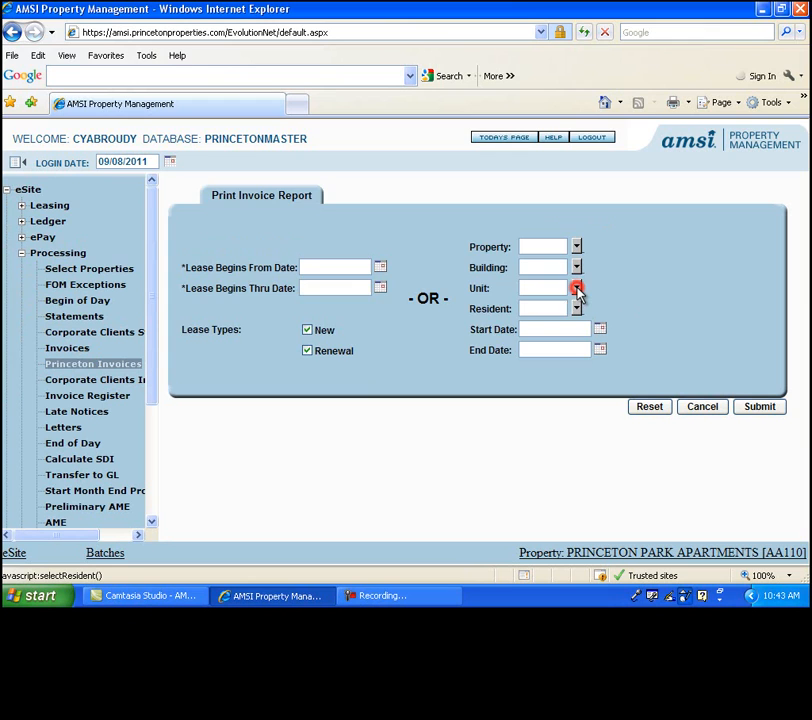
Look up unit 13A's current resident, filling property AA110, building 06, unit 13A, resident 14.
click(576, 288)
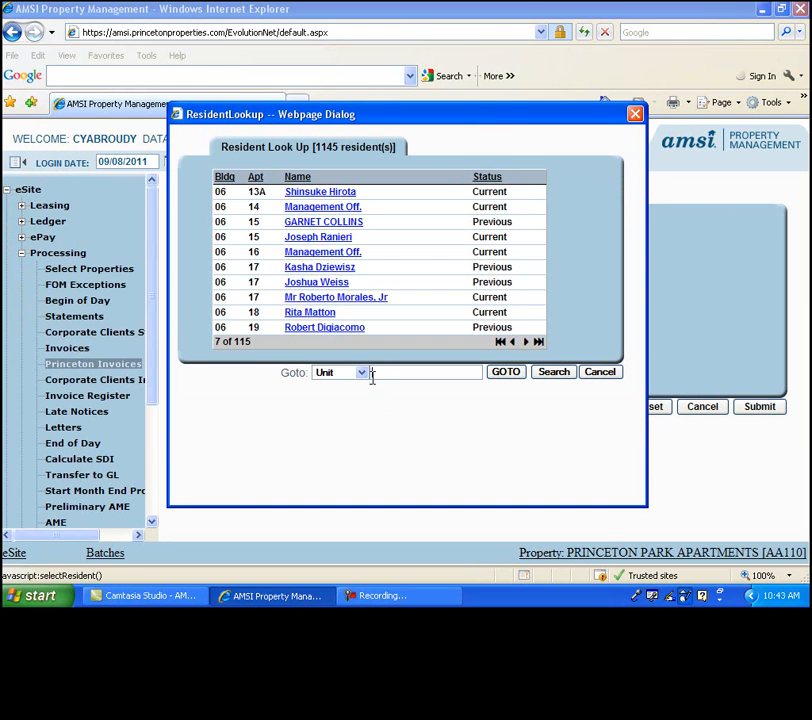
text(13A)
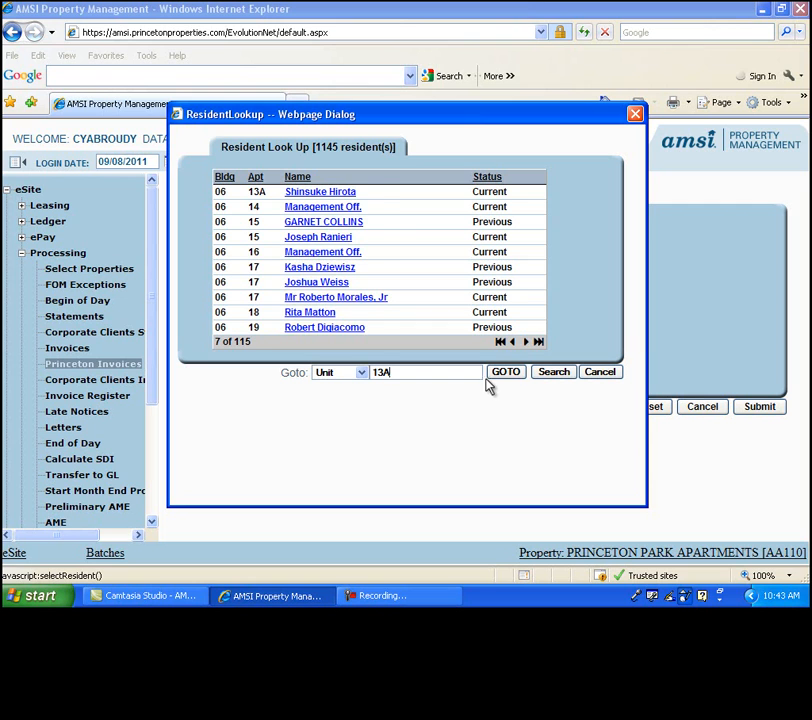
click(506, 370)
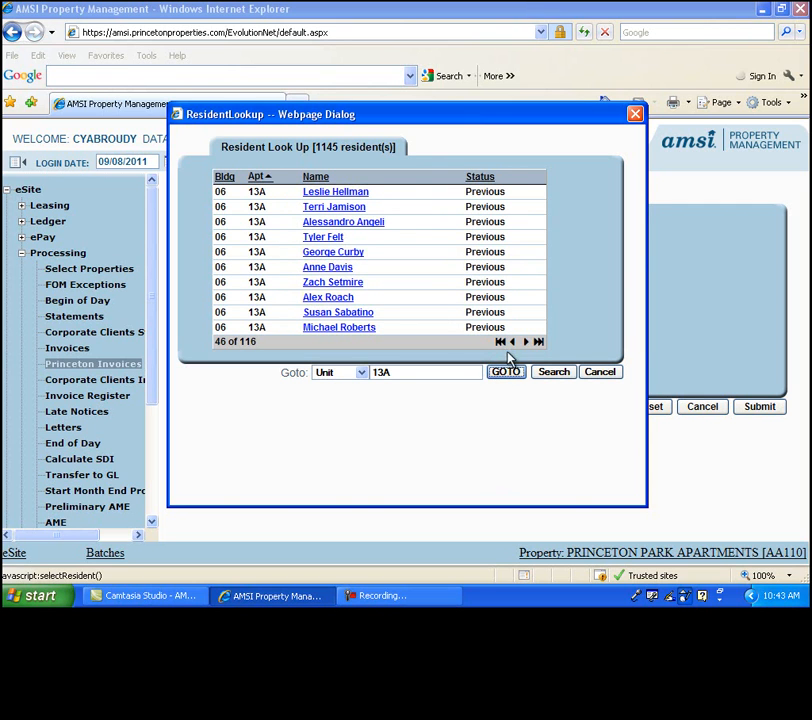
click(526, 340)
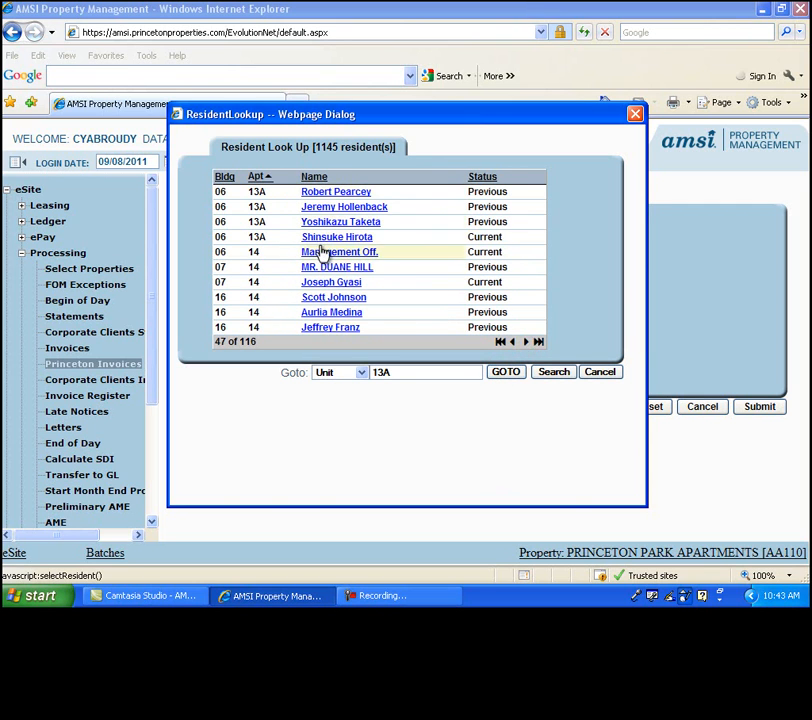
click(336, 268)
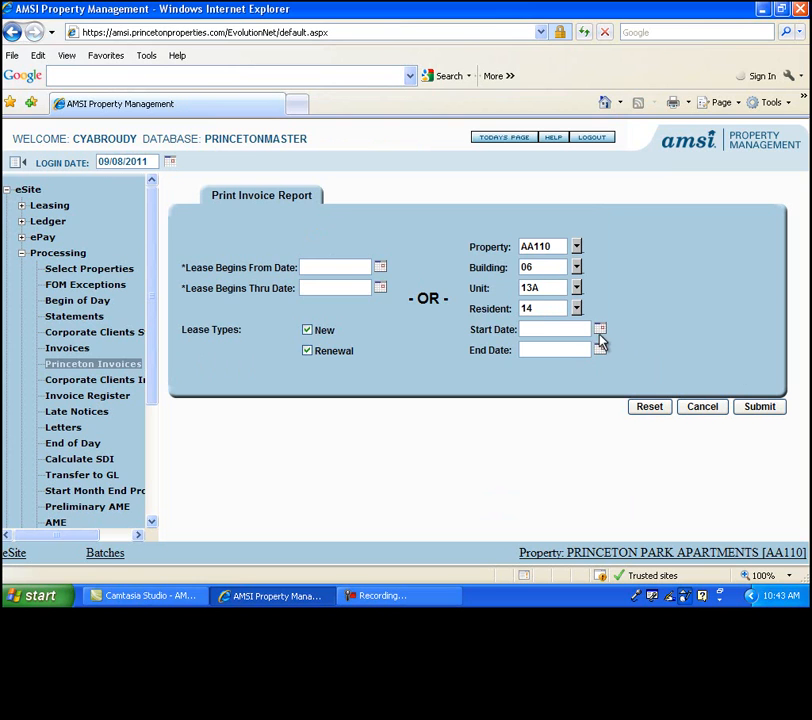
click(600, 336)
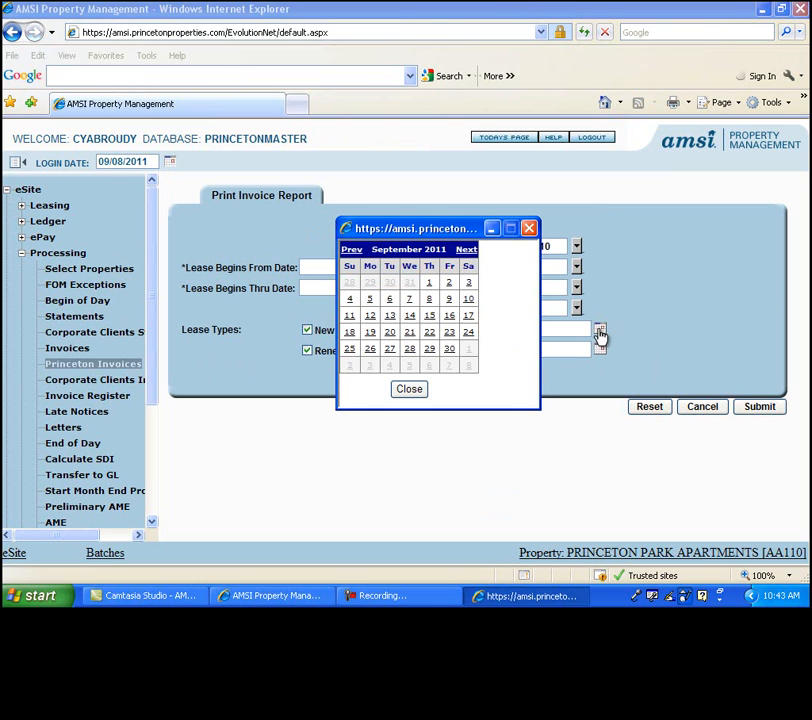
click(408, 388)
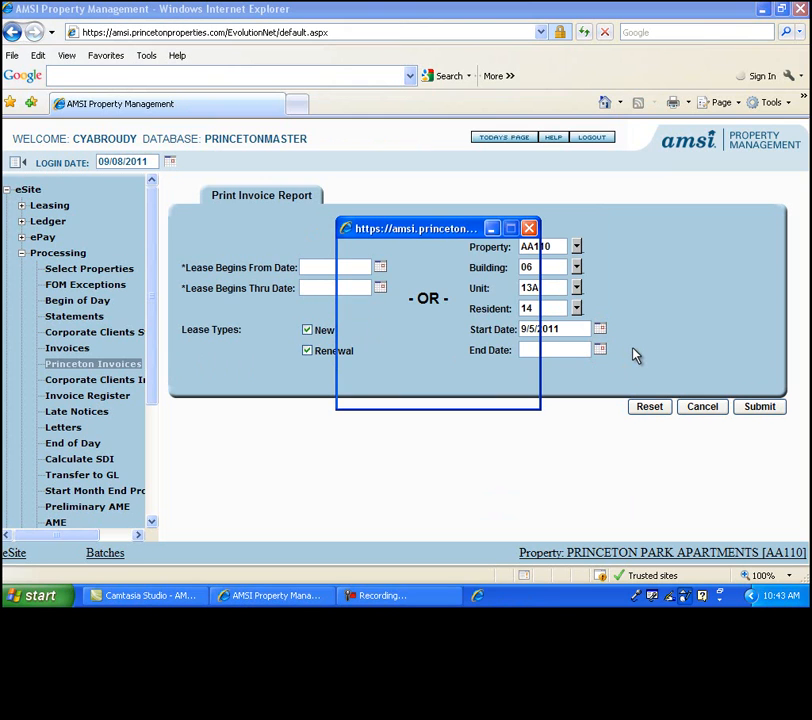
click(600, 348)
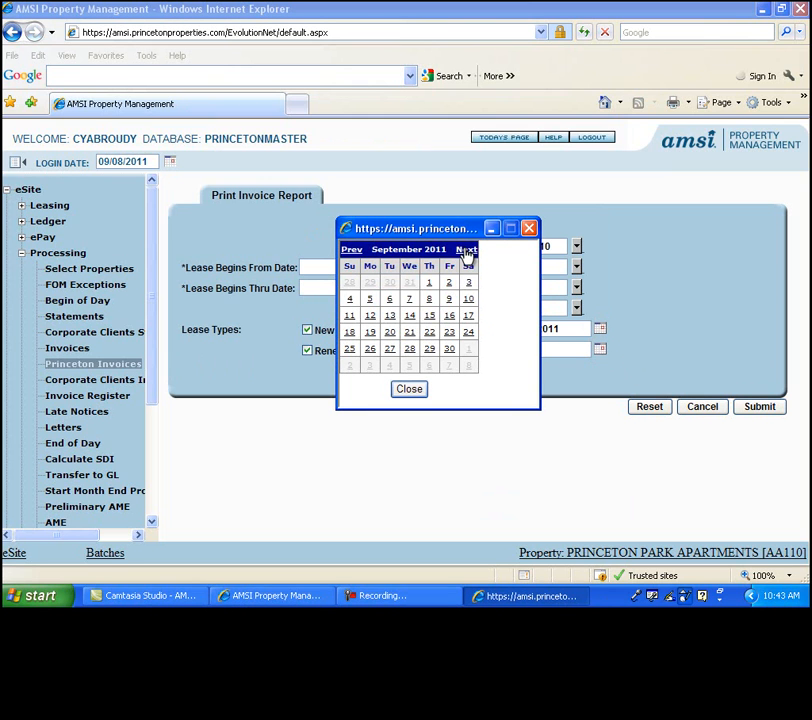
click(466, 248)
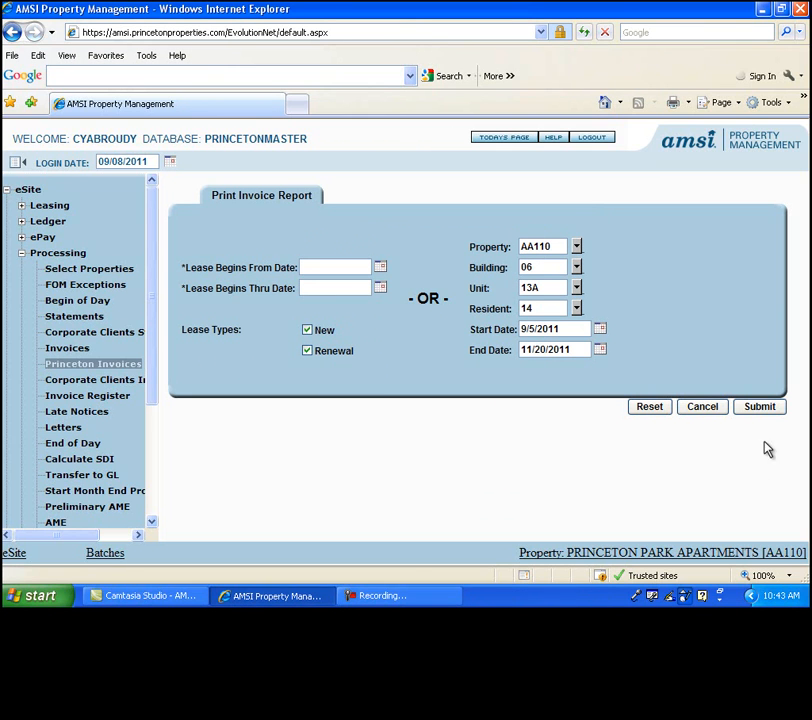
click(760, 406)
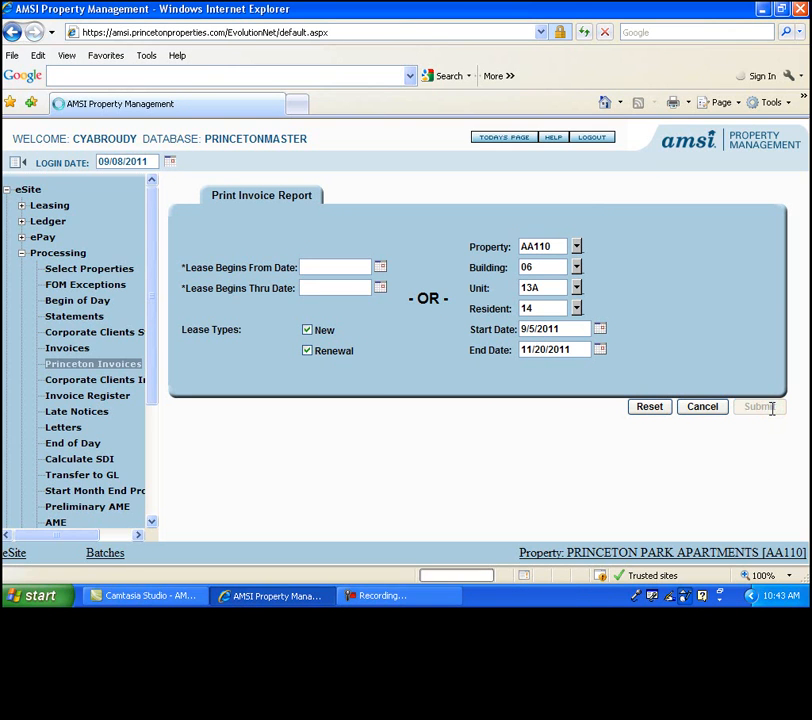
click(760, 408)
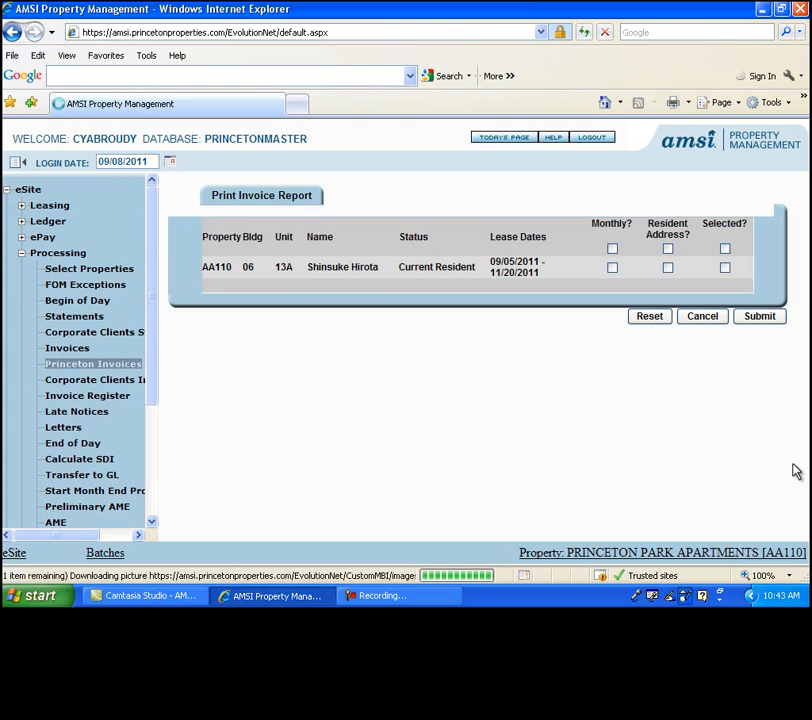
mouse_move(668, 482)
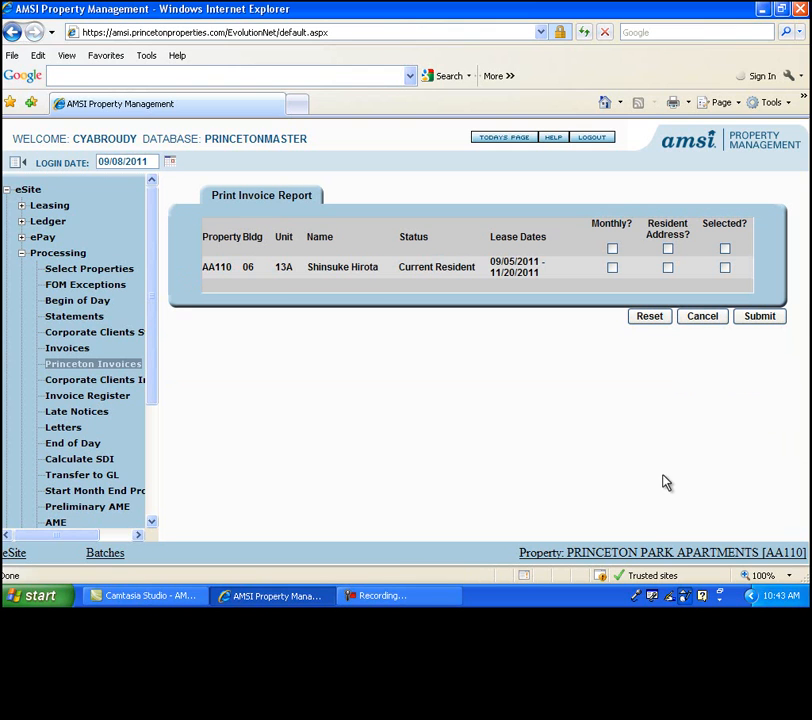
mouse_move(576, 298)
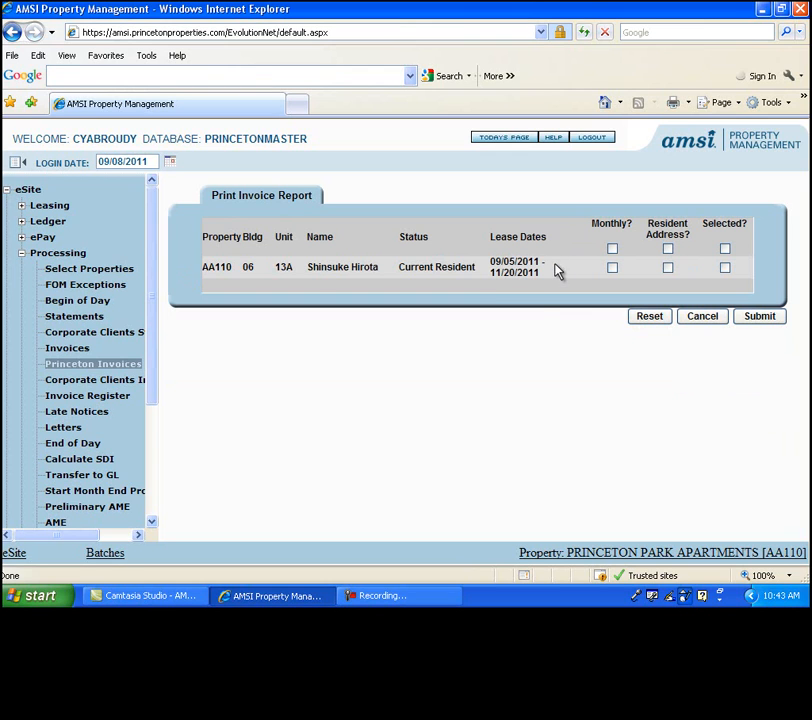
mouse_move(468, 348)
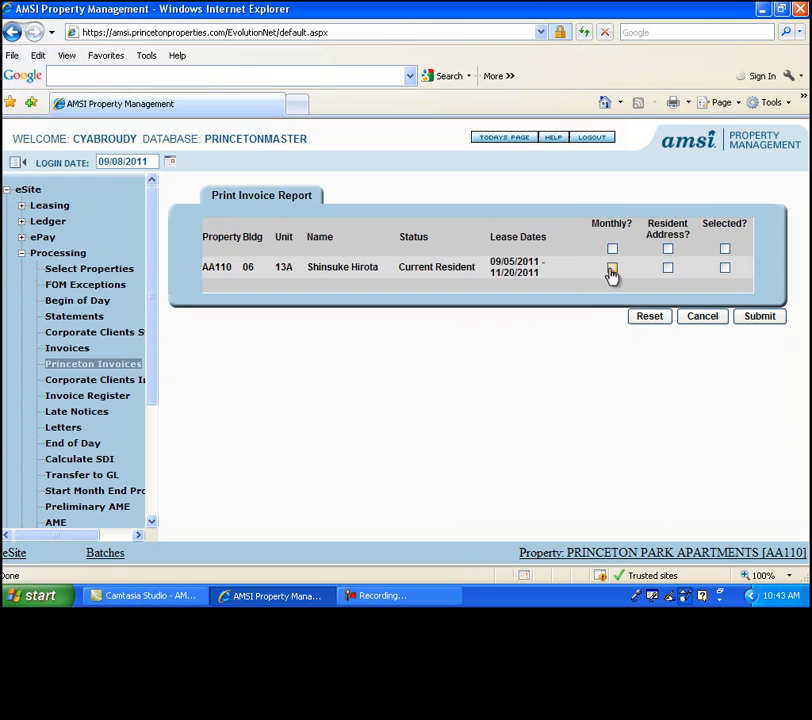
click(612, 268)
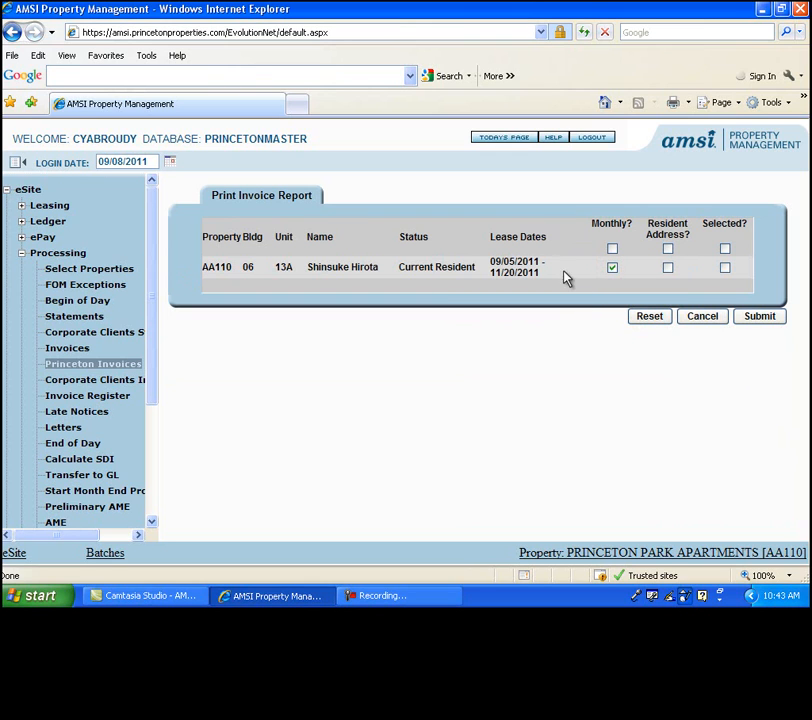
mouse_move(554, 328)
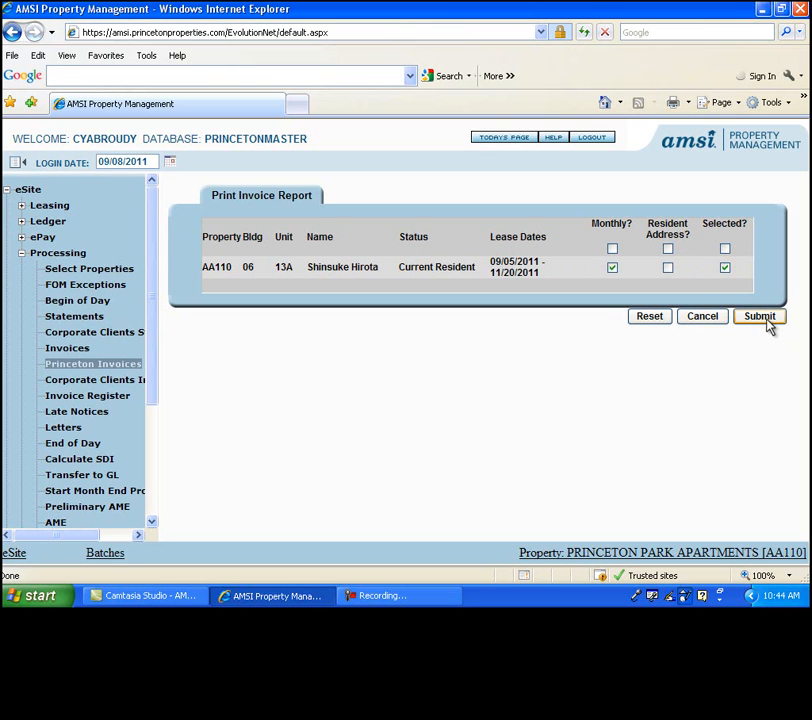
click(760, 316)
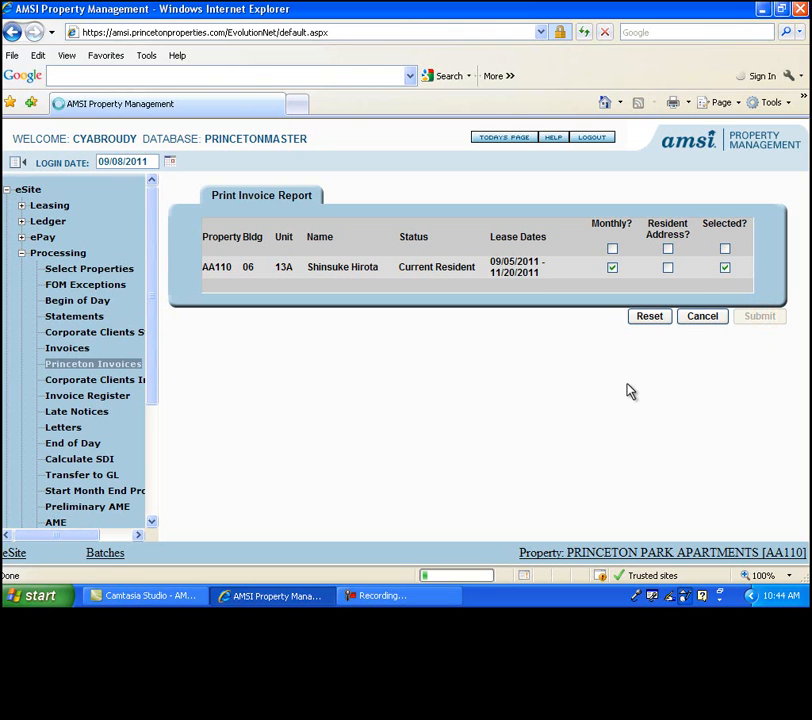
click(760, 316)
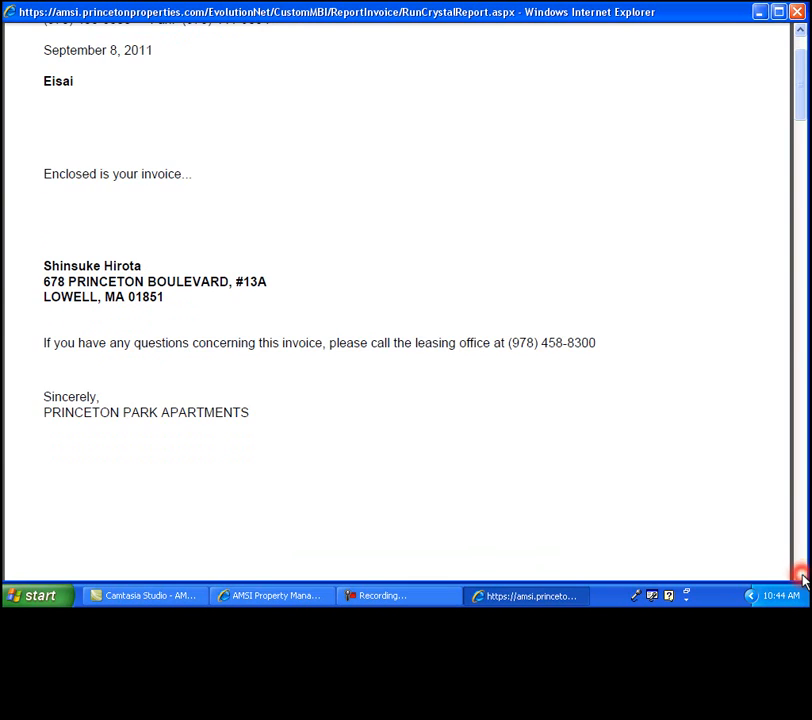
scroll(down, 3)
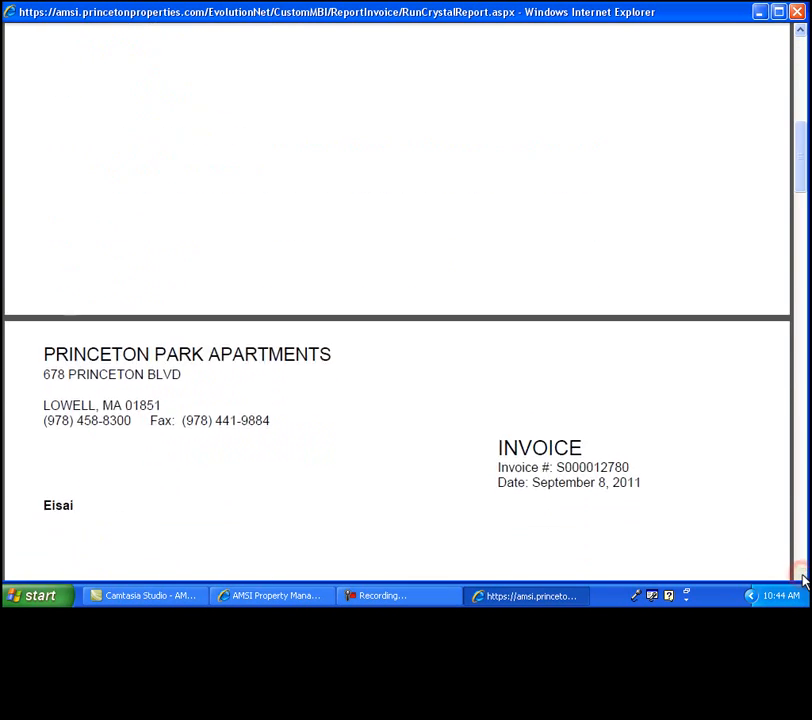
scroll(down, 3)
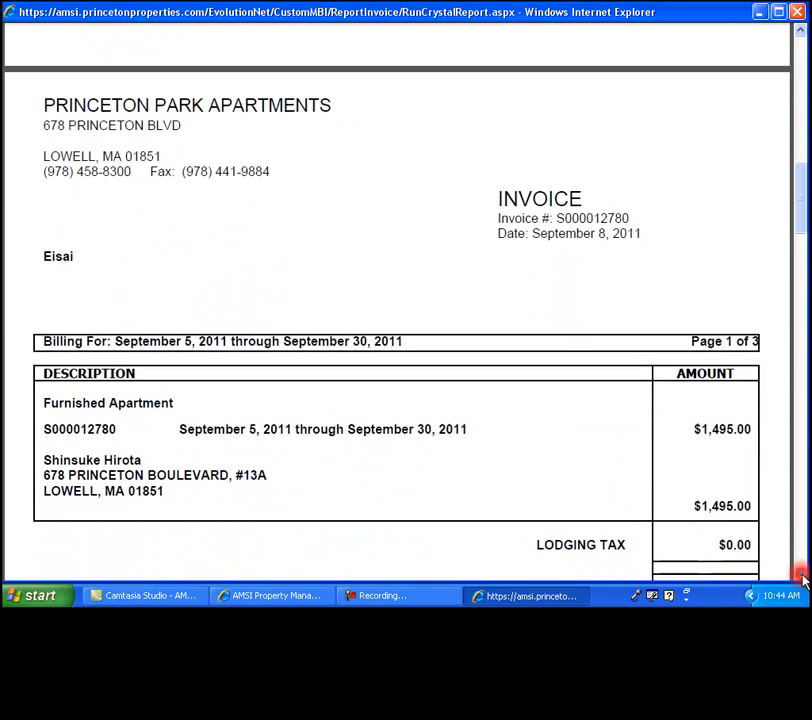
scroll(down, 3)
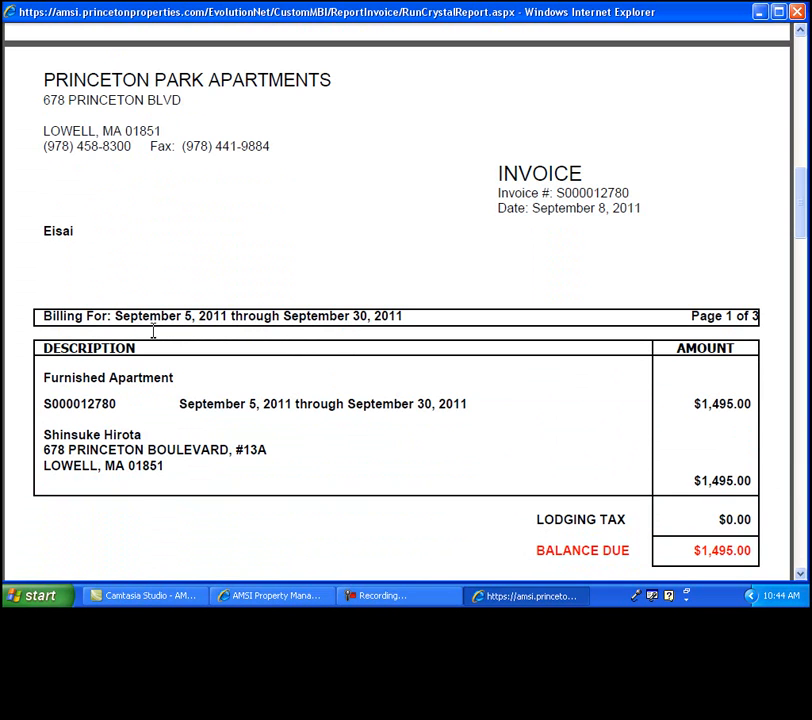
mouse_move(360, 350)
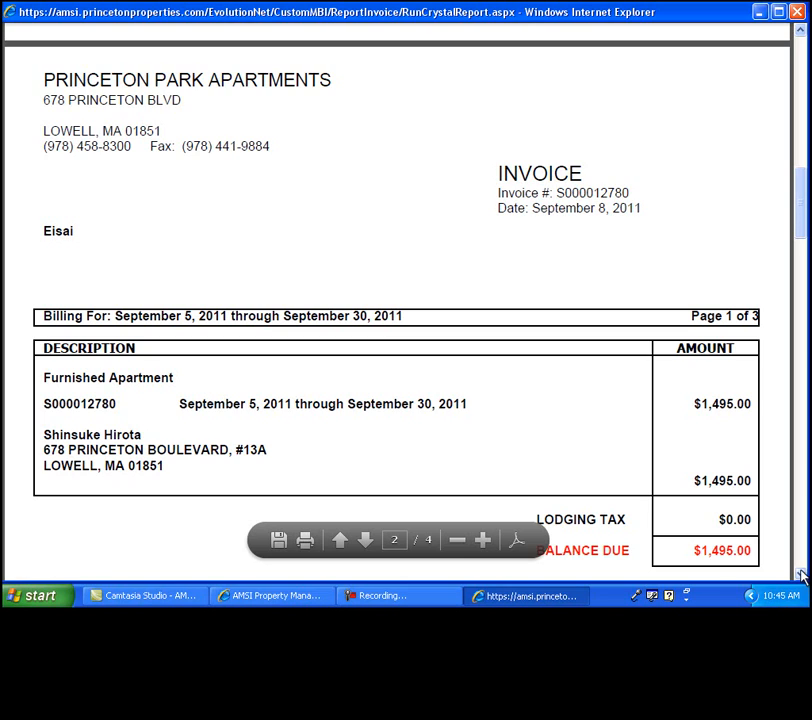
scroll(down, 3)
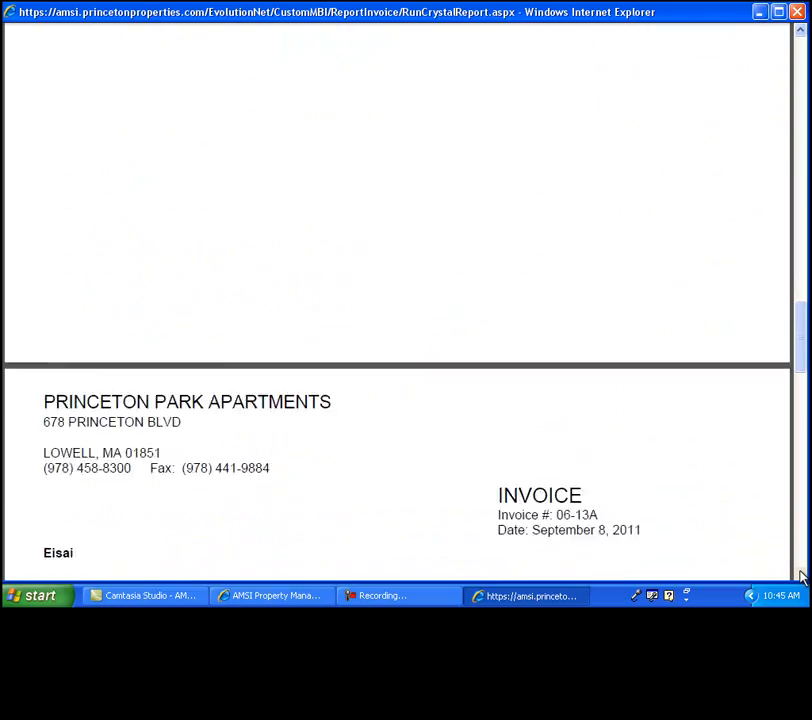
scroll(down, 3)
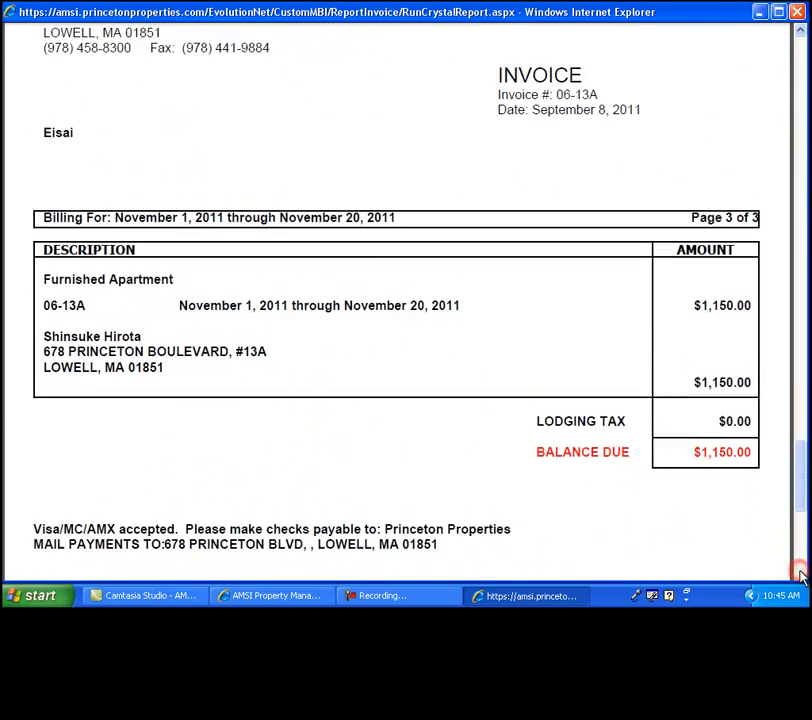
scroll(up, 3)
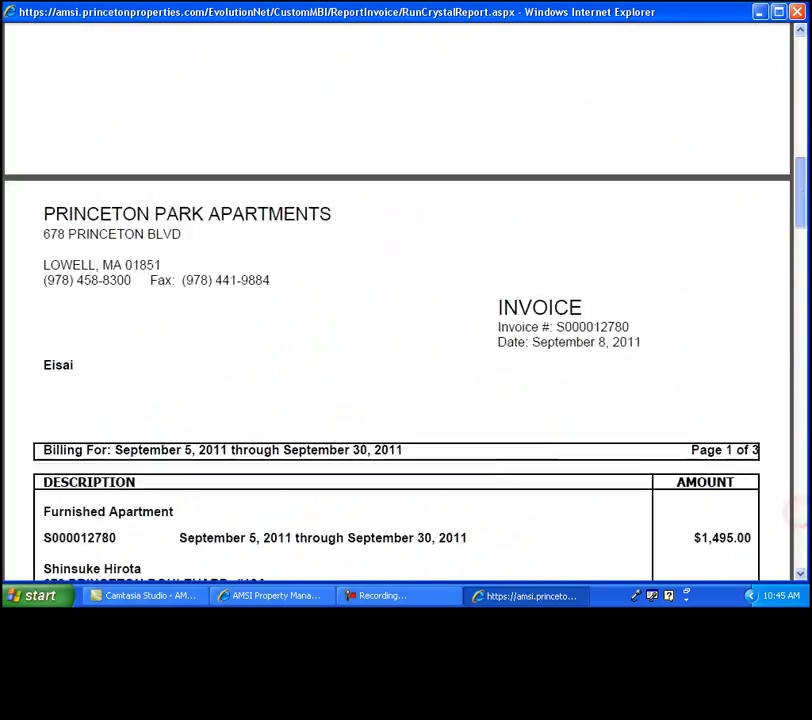
scroll(up, 3)
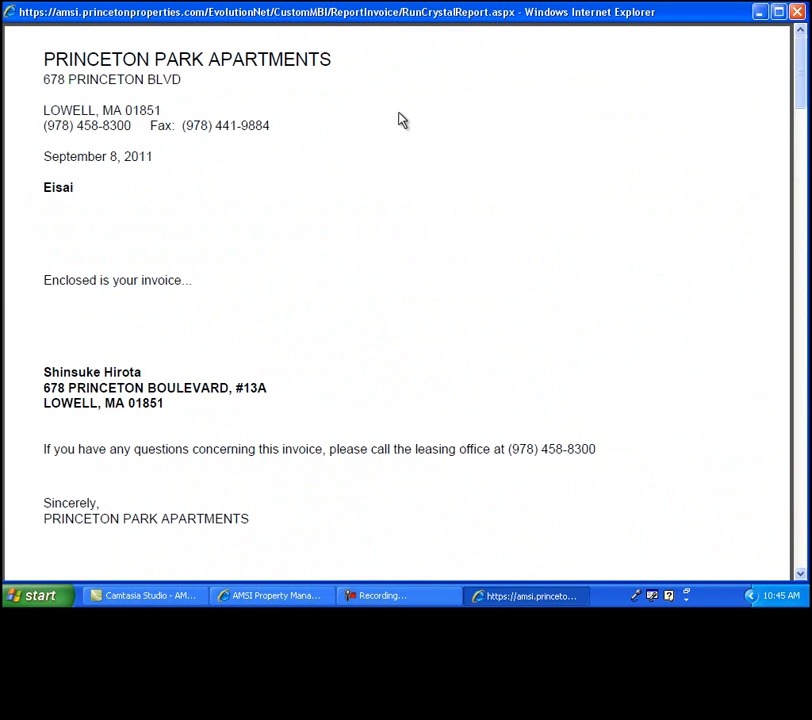
mouse_move(532, 266)
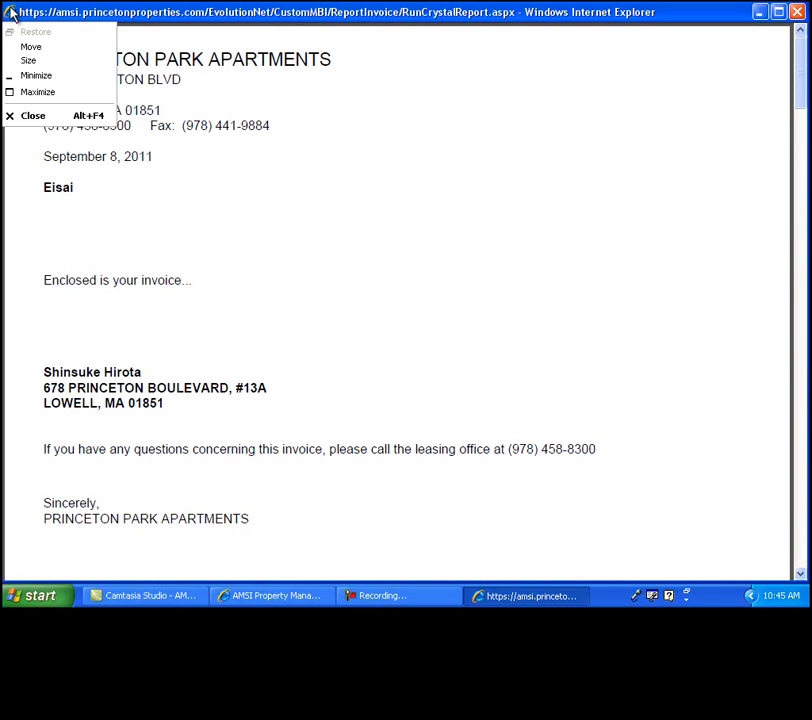
mouse_move(32, 114)
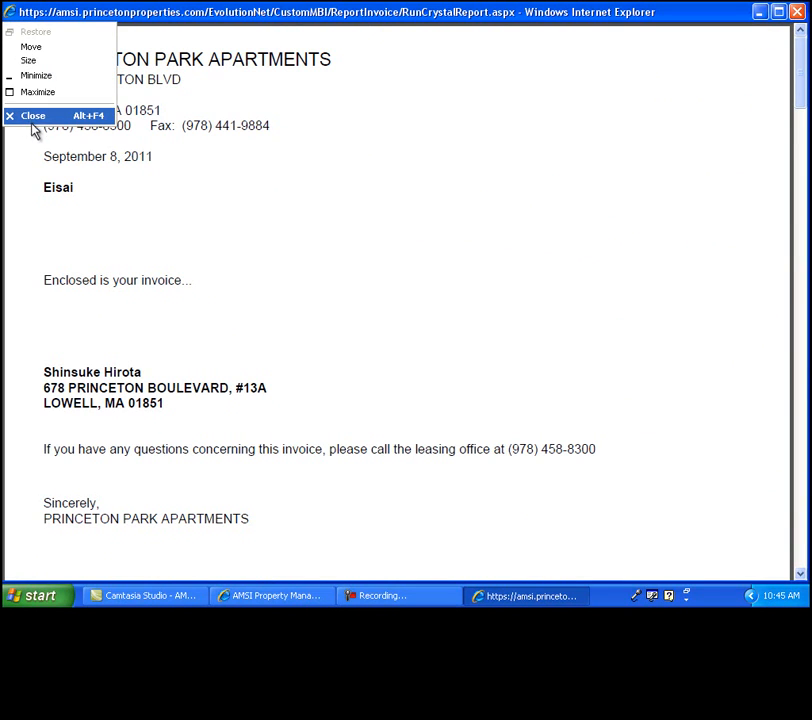